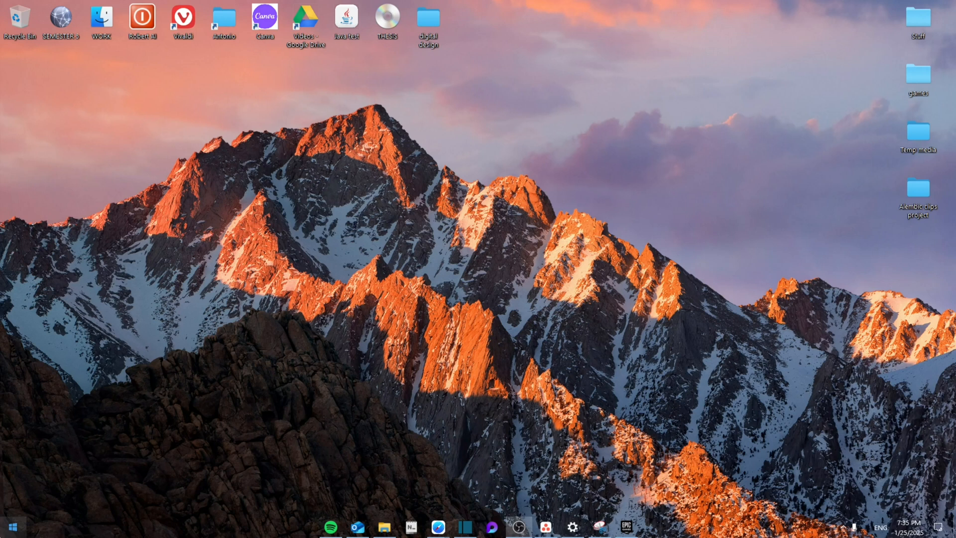
mouse_move(255, 325)
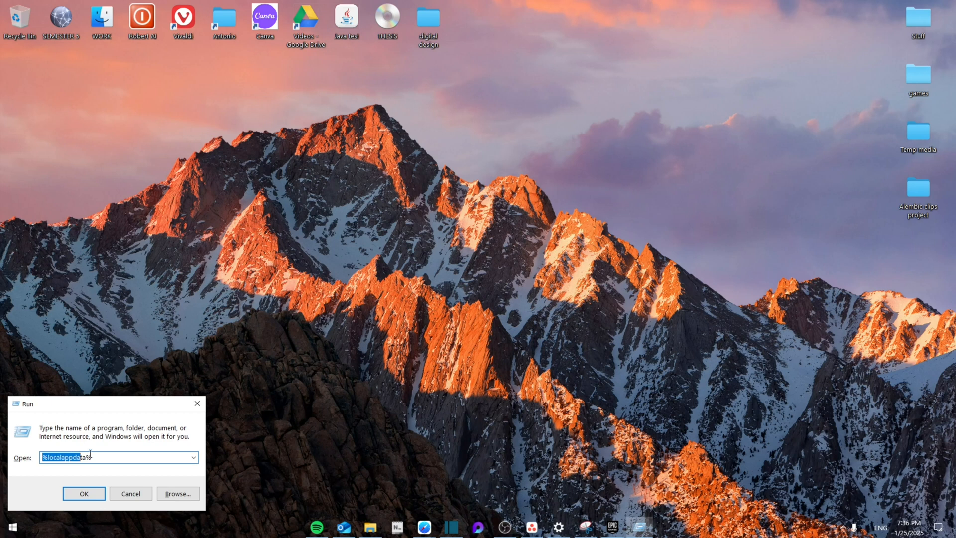
- Run %localappdata% to open the local app data folder in File Explorer
left_click(84, 494)
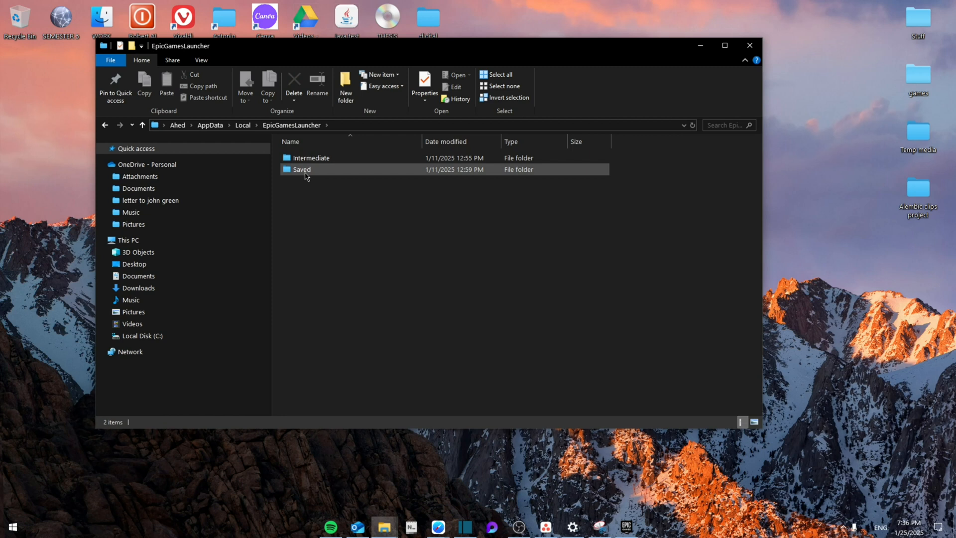
- Open the Saved folder and delete the webcache_4430 folder
double_click(302, 169)
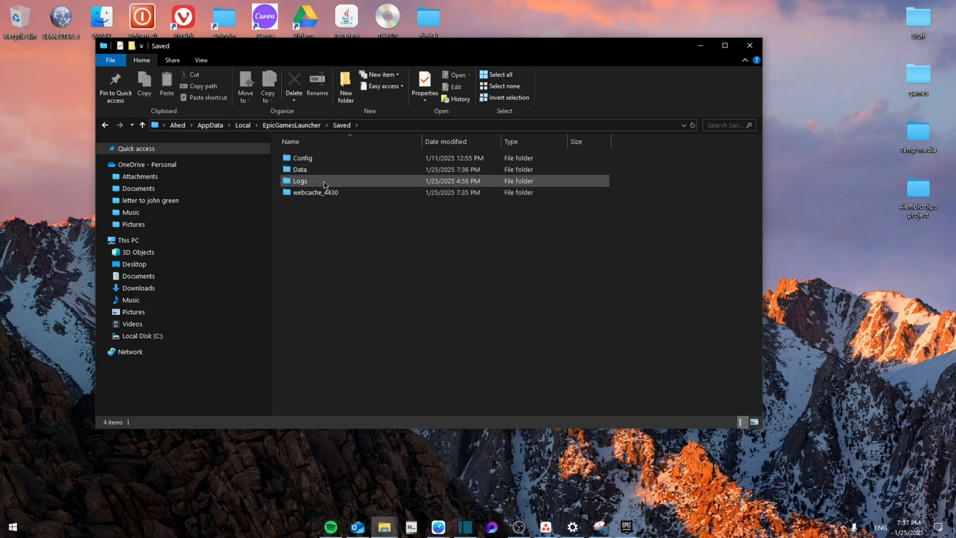
left_click(315, 192)
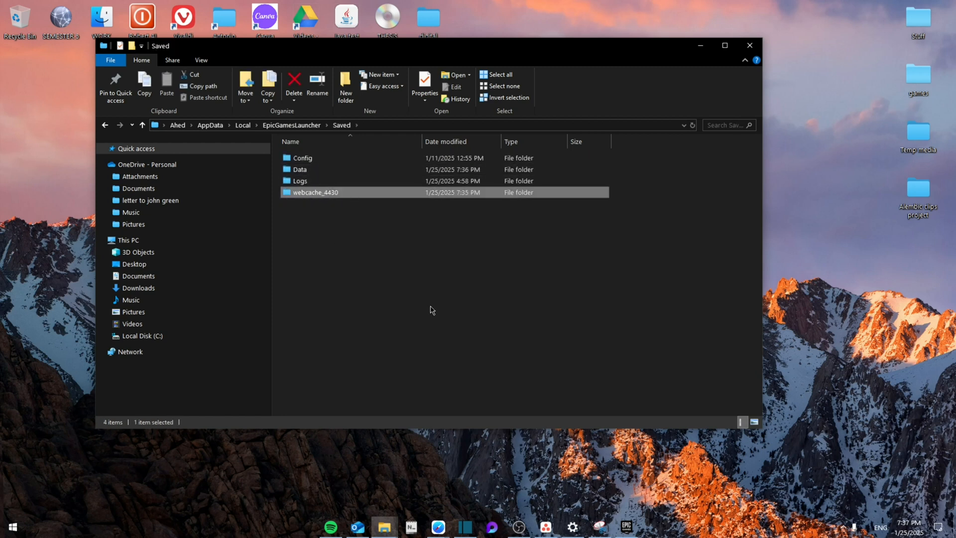
left_click(293, 81)
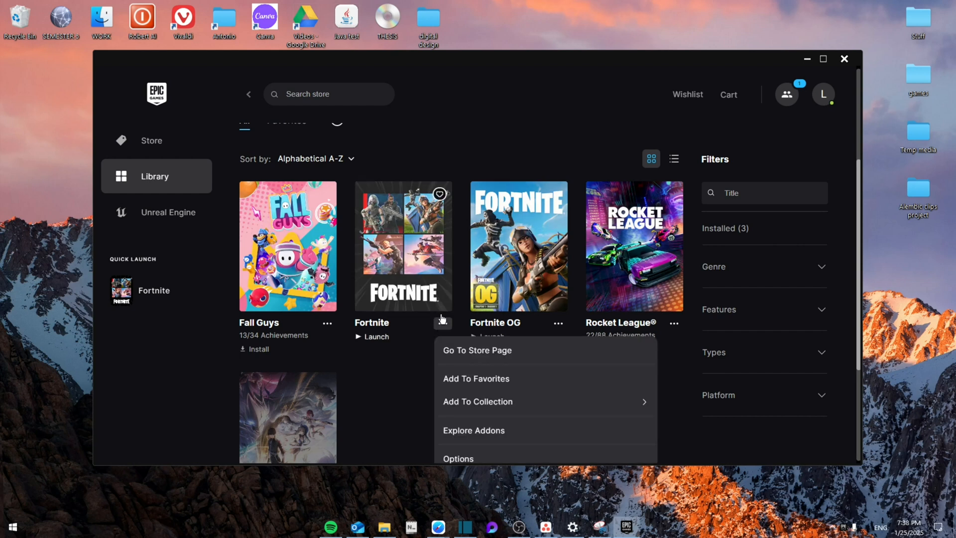
- Open Fortnite's Options panel from the Library three-dot menu
left_click(458, 459)
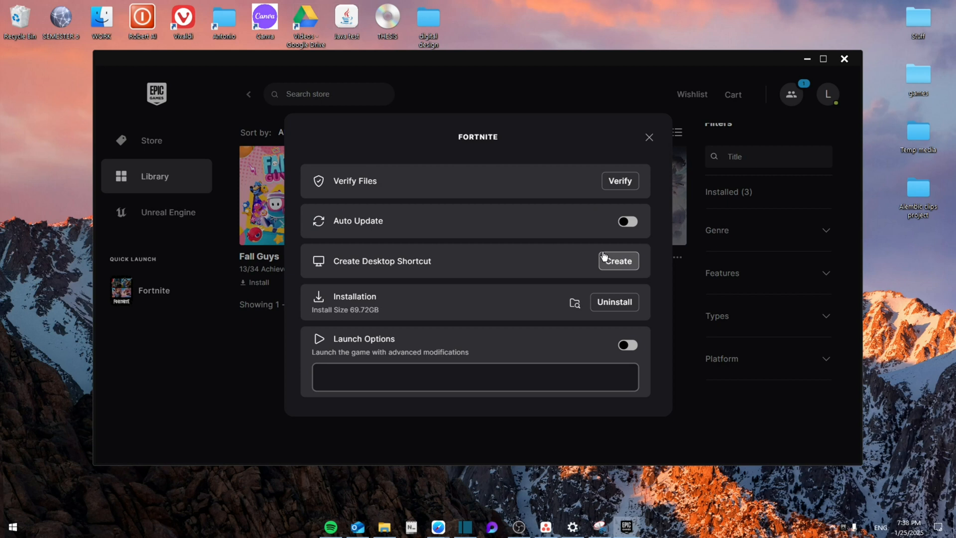
mouse_move(609, 246)
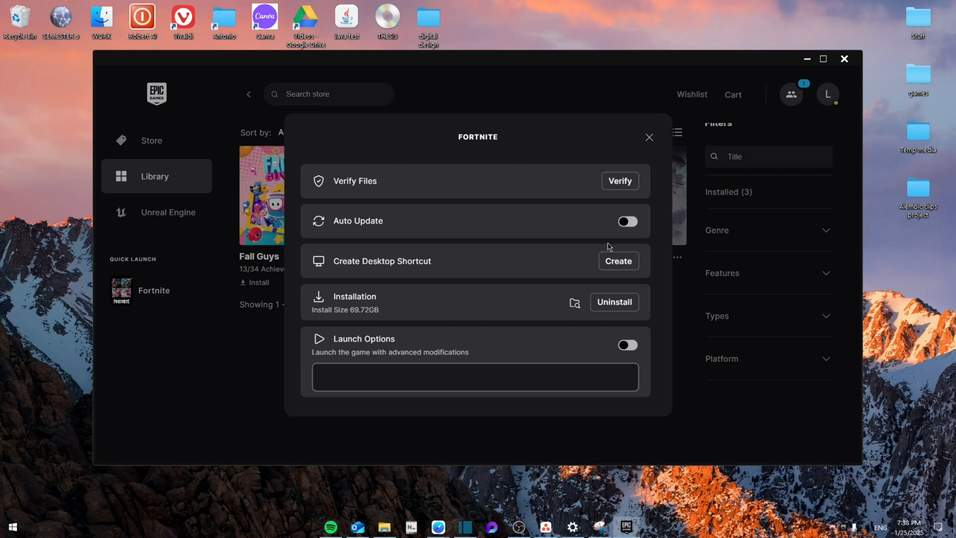
mouse_move(477, 264)
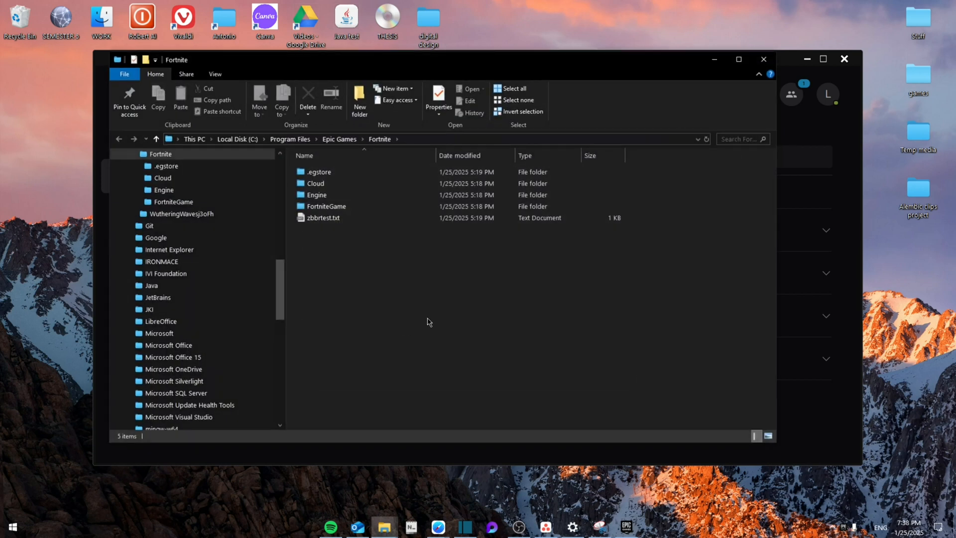
- Open FortniteGame\Binaries\Win64 and select FortniteLauncher.exe
double_click(327, 206)
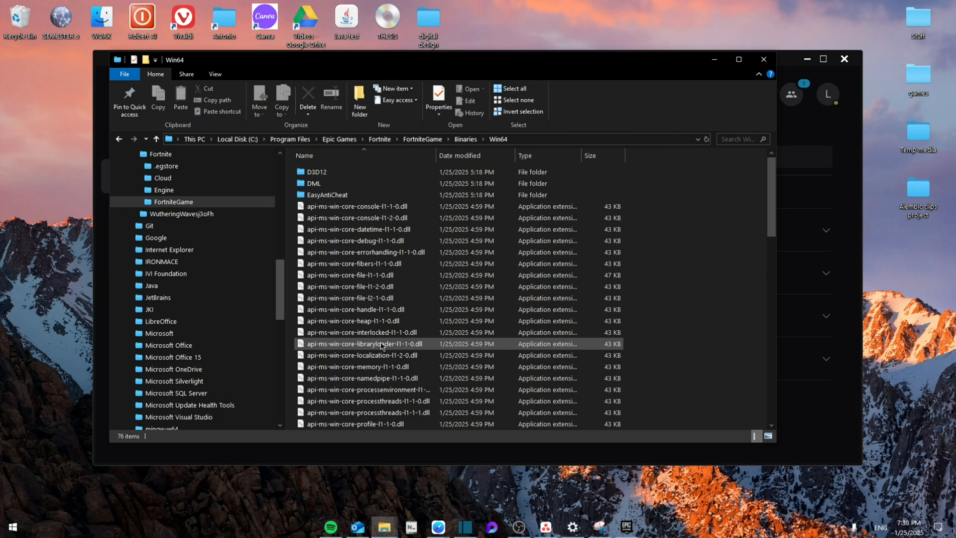
scroll("down", 3)
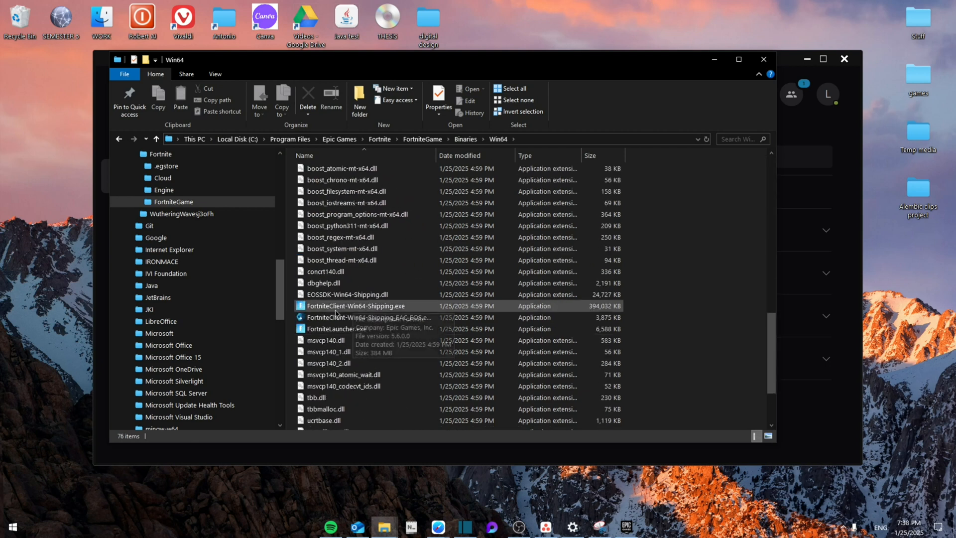
left_click(336, 329)
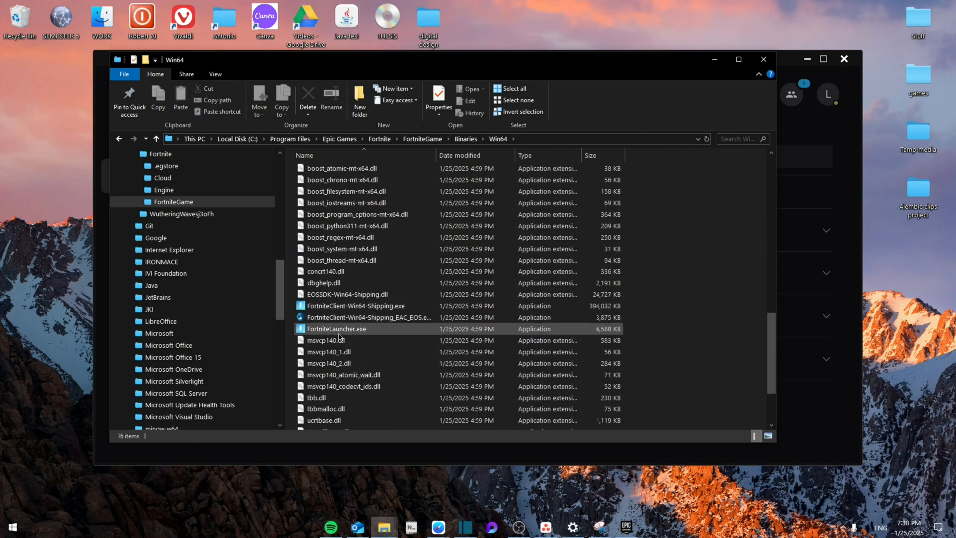
- In FortniteLauncher.exe compatibility properties, disable fullscreen optimizations and enable run as administrator
left_click(438, 95)
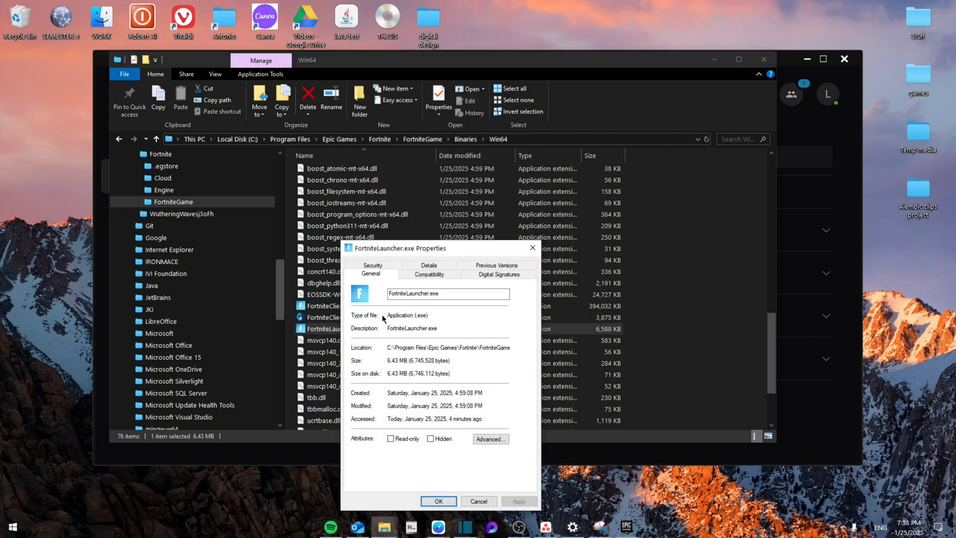
left_click(429, 274)
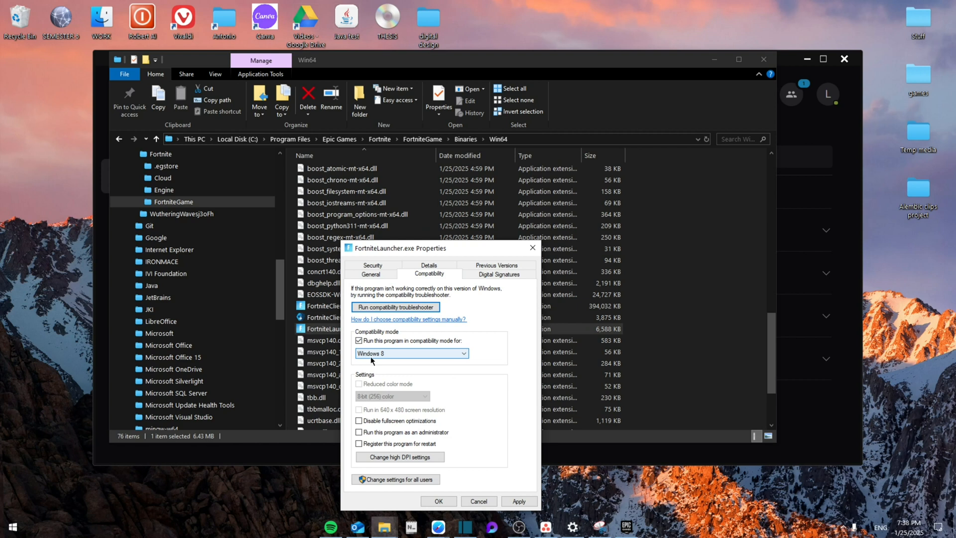
left_click(359, 420)
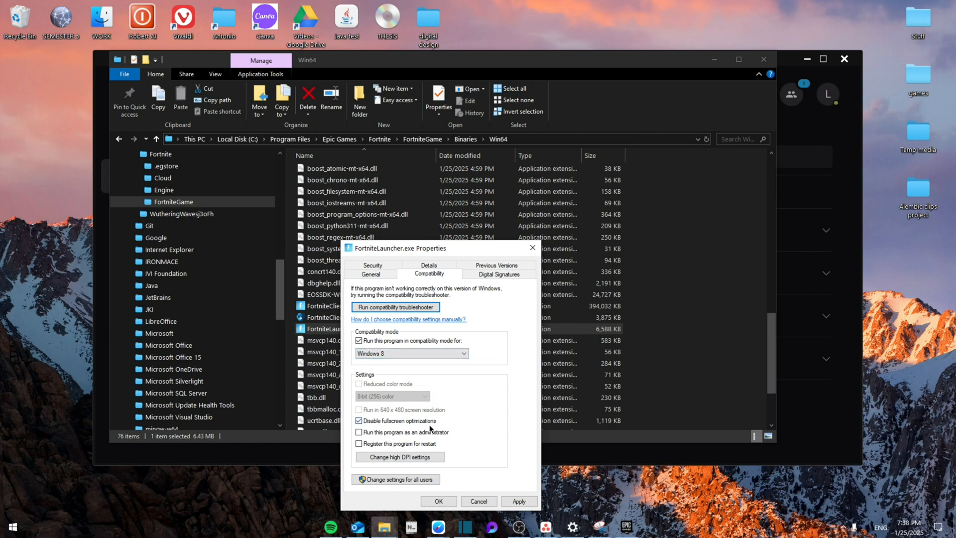
left_click(358, 432)
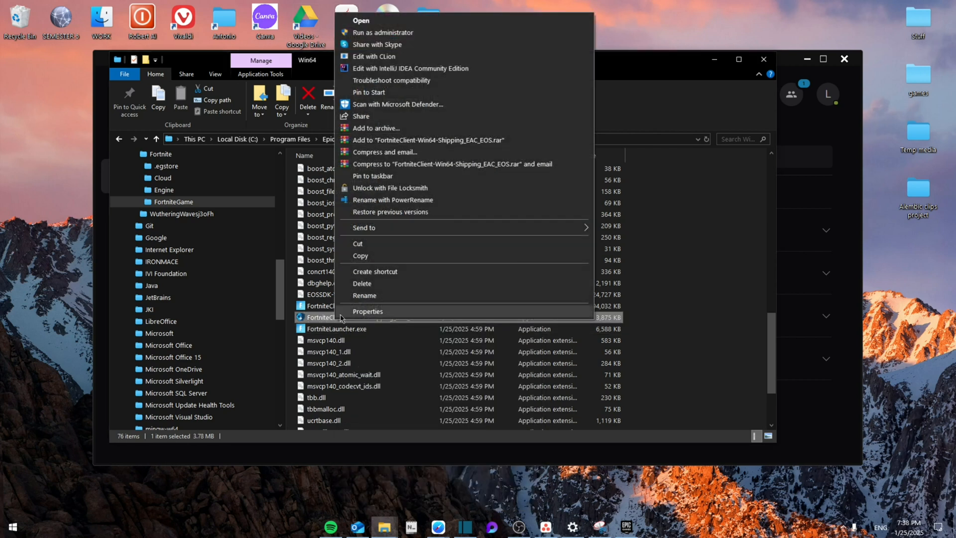
- Save FortniteClient-Win64-Shipping_EAC_EOS.exe compatibility properties: admin, no fullscreen optimizations
left_click(368, 311)
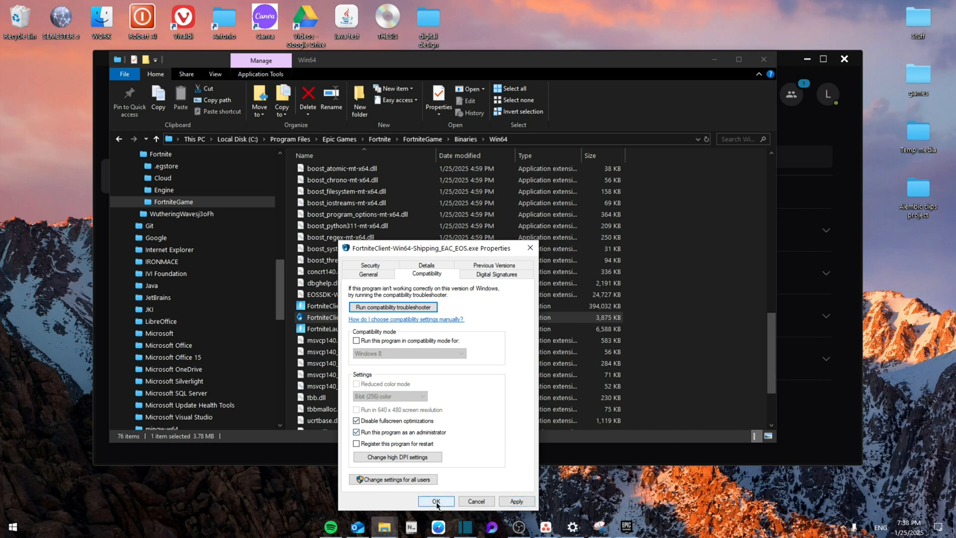
left_click(436, 501)
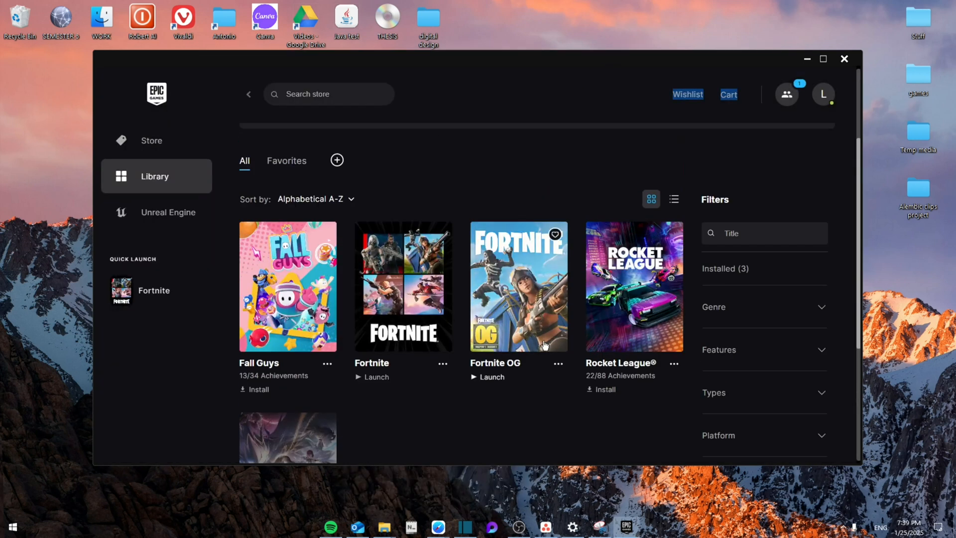